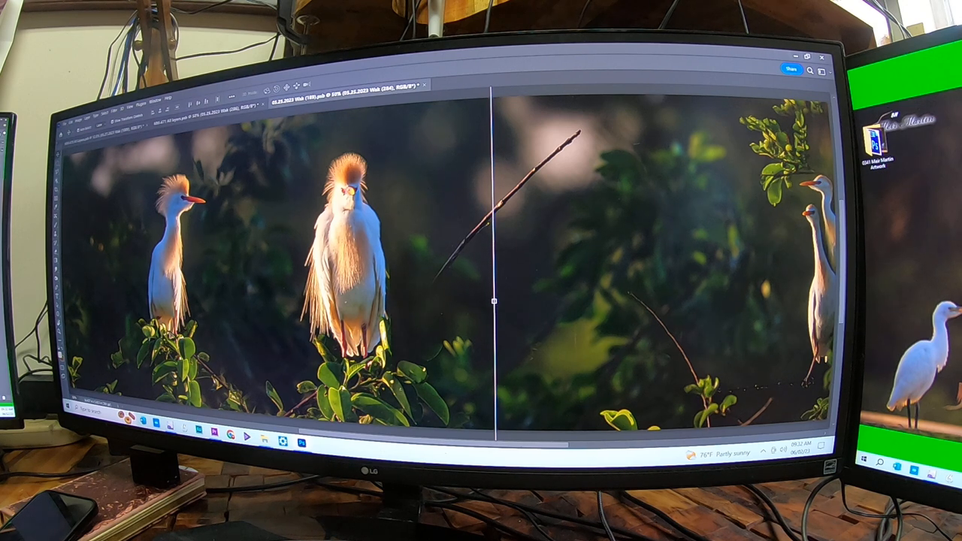
mouse_move(541, 248)
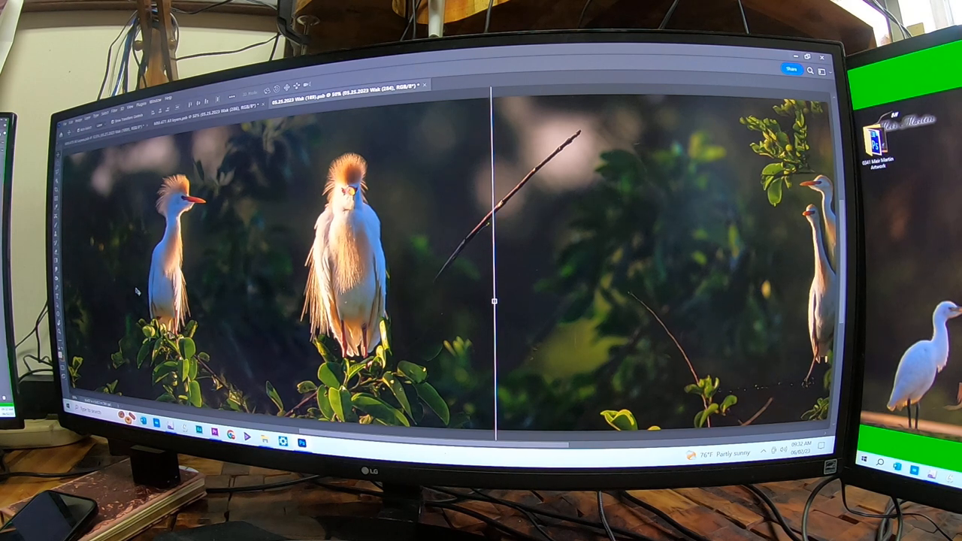
mouse_move(233, 243)
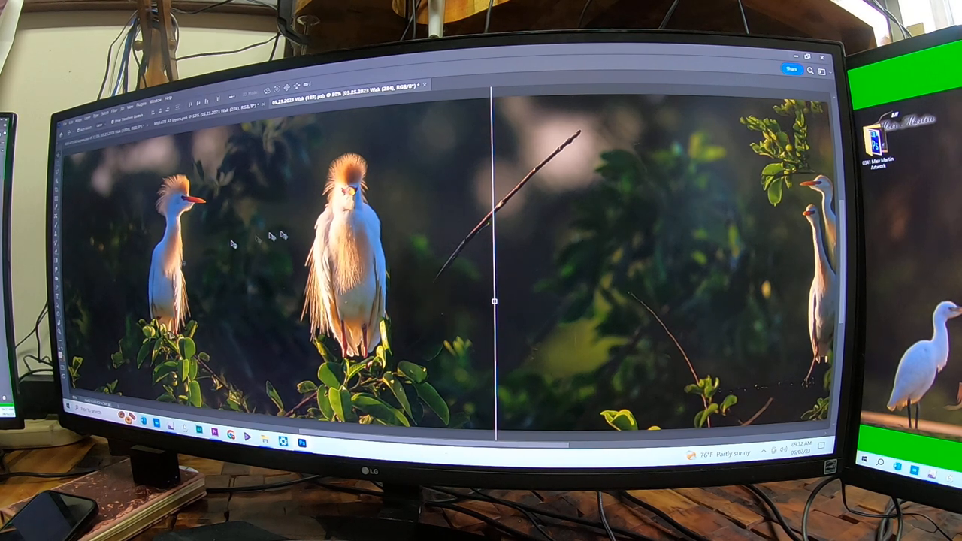